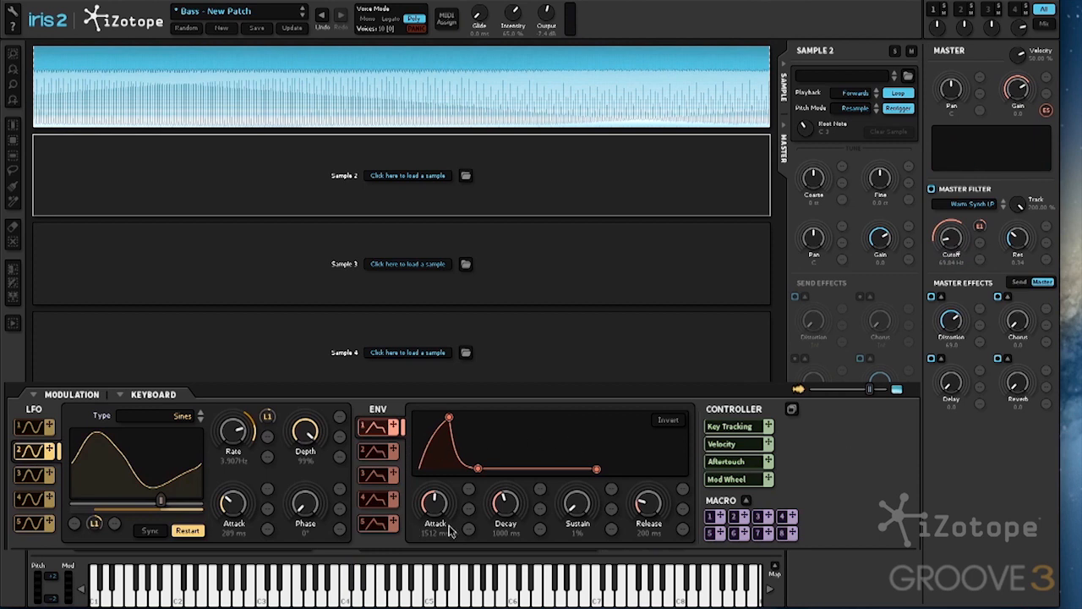
{"action": "mouse_move", "coordinate": [612, 501]}
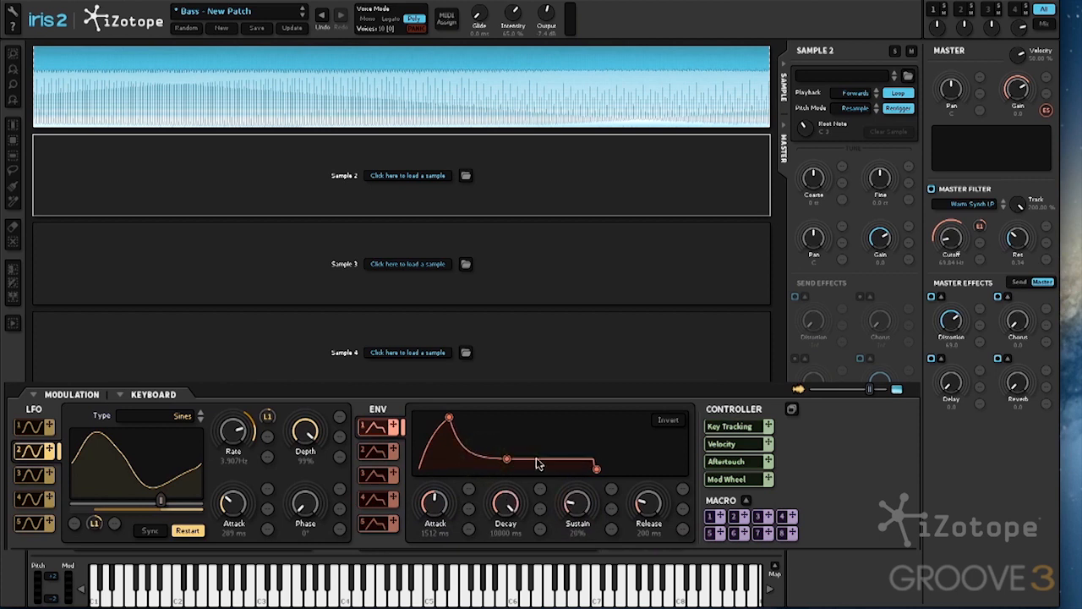
Set the ENV 1 Decay knob to 10000 ms and the Sustain knob to 20%.
{"action": "left_click_drag", "start_coordinate": [507, 461], "coordinate": [469, 452]}
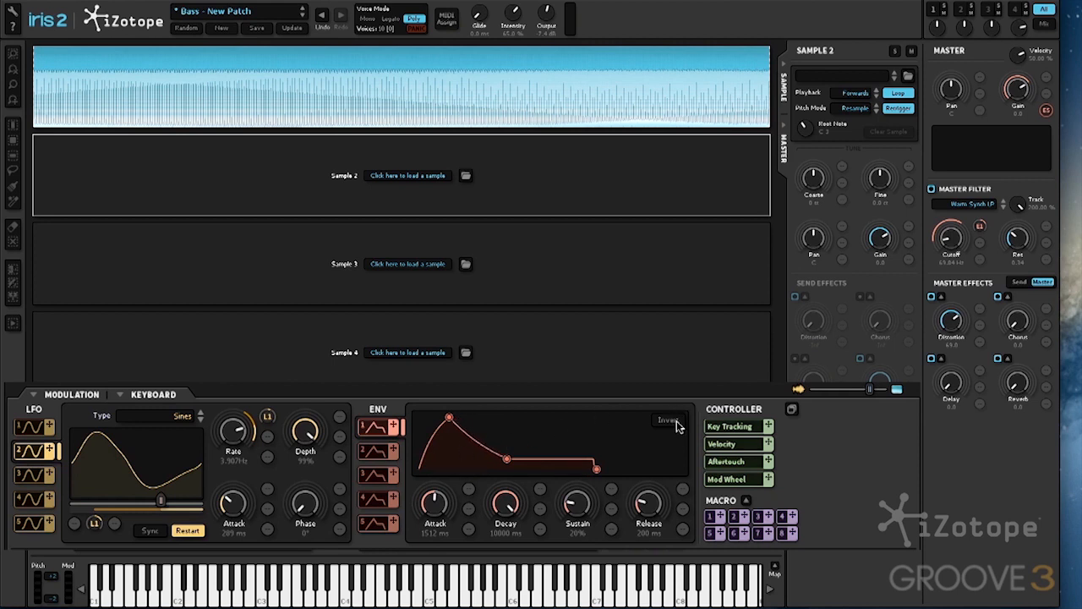
{"action": "left_click", "coordinate": [668, 420]}
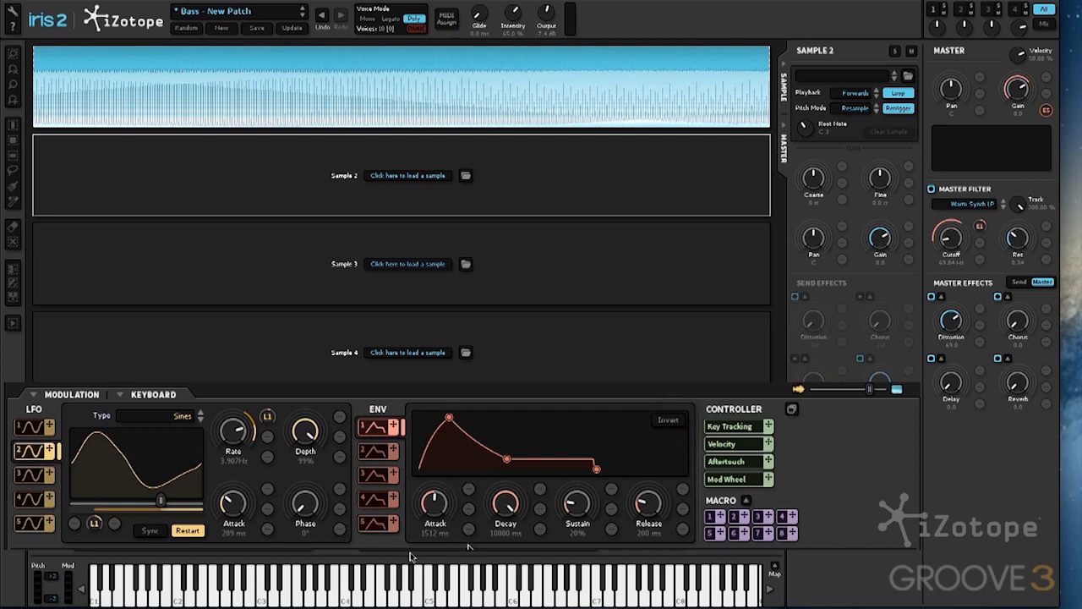
{"action": "mouse_move", "coordinate": [436, 501]}
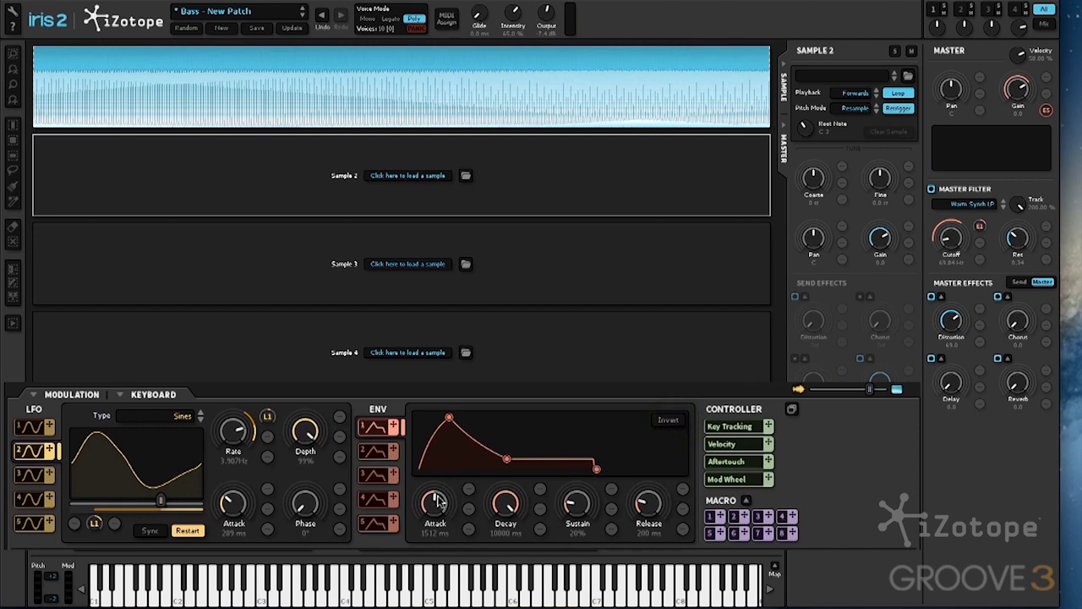